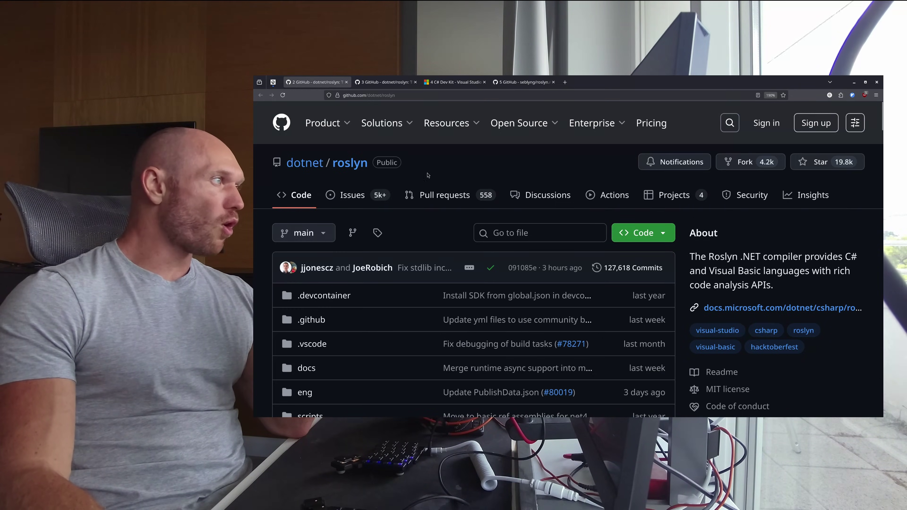
Review the C# Dev Kit extension page, then switch to the Microsoft.CodeAnalysis.CSharp NuGet page
{"action": "scroll", "scroll_direction": "down", "scroll_amount": 3}
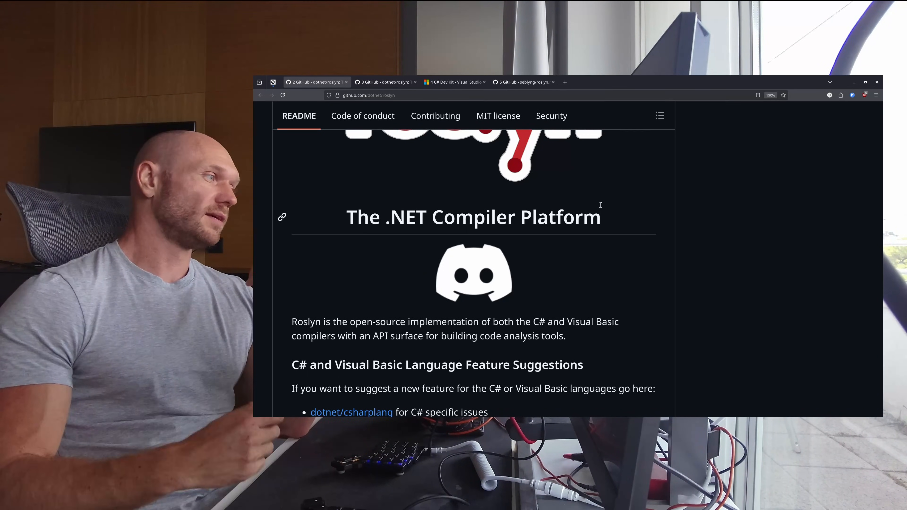
{"action": "mouse_move", "coordinate": [586, 275]}
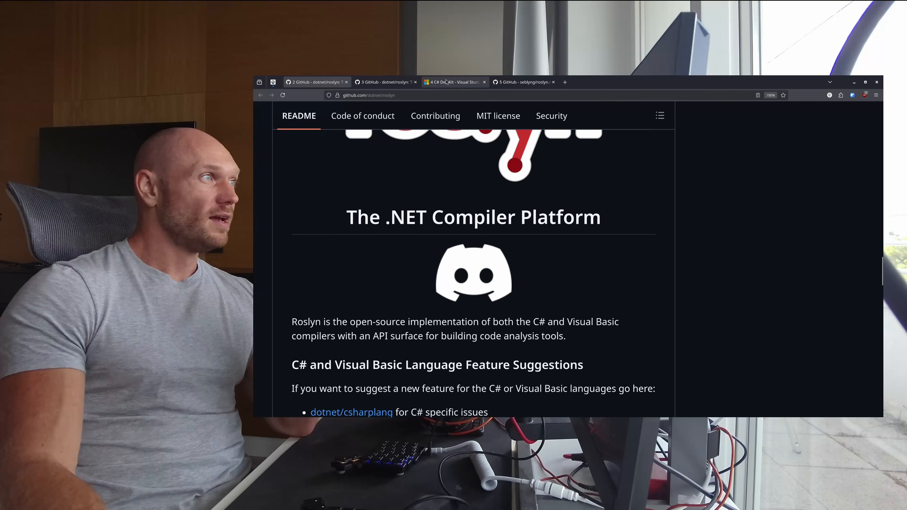
{"action": "left_click", "coordinate": [452, 82]}
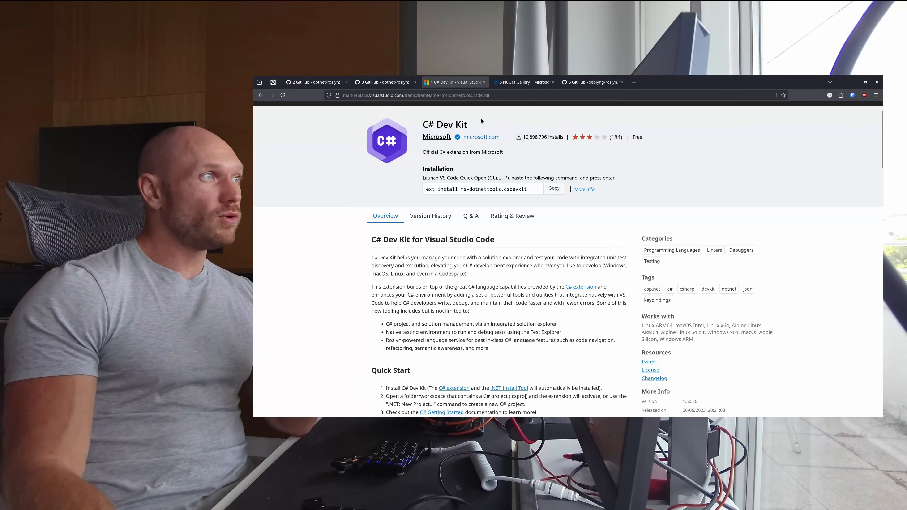
{"action": "left_click", "coordinate": [521, 83]}
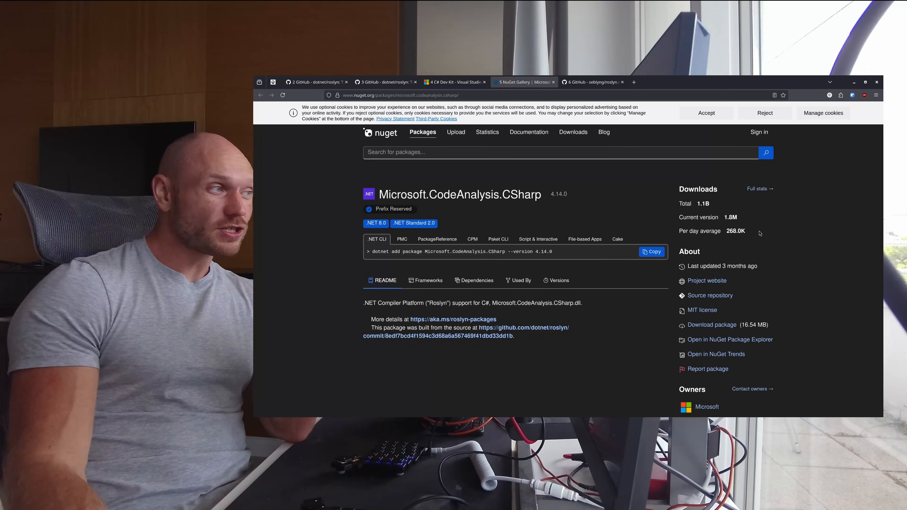
Highlight the Microsoft.CodeAnalysis.CSharp package name, then return to the C# Dev Kit page
{"action": "double_click", "coordinate": [437, 252]}
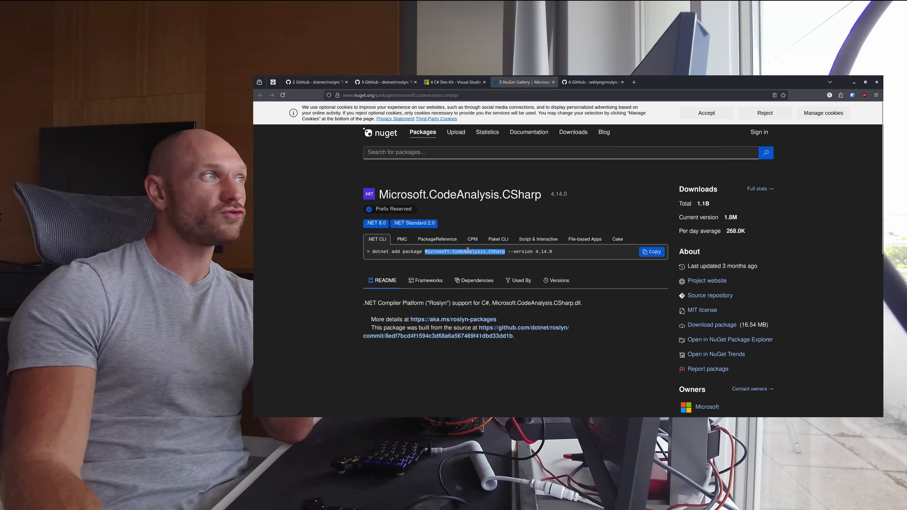
{"action": "left_click", "coordinate": [454, 82]}
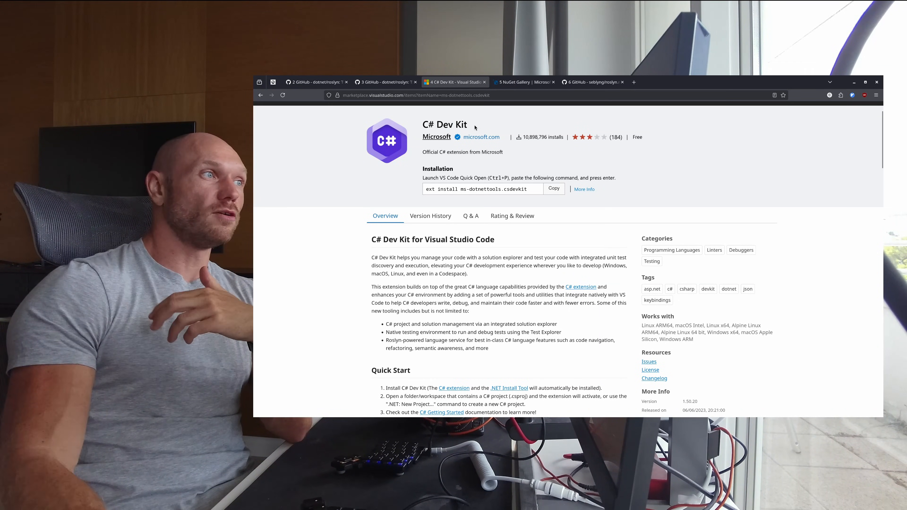
Switch back to the dotnet/roslyn GitHub repository tab
{"action": "left_click", "coordinate": [523, 82]}
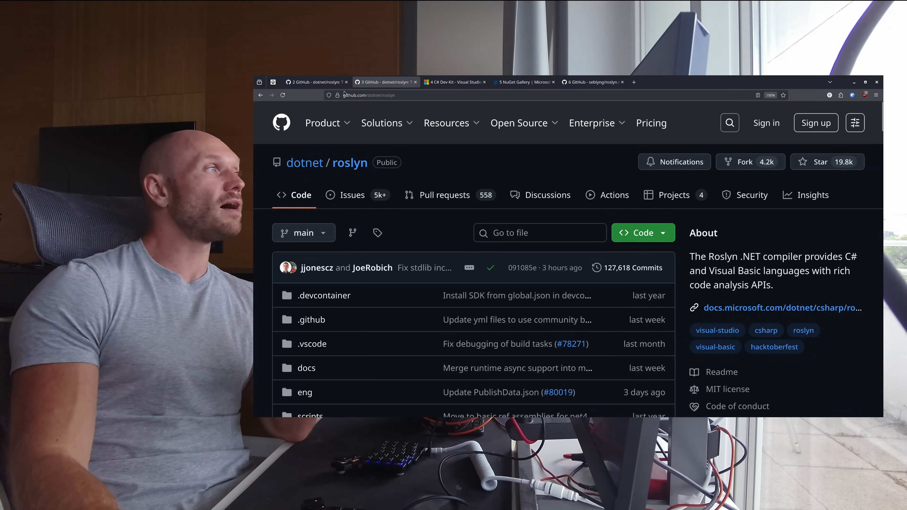
Browse the seblyng/roslyn.nvim repository and scroll its README for Razor support and requirements
{"action": "left_click", "coordinate": [592, 82]}
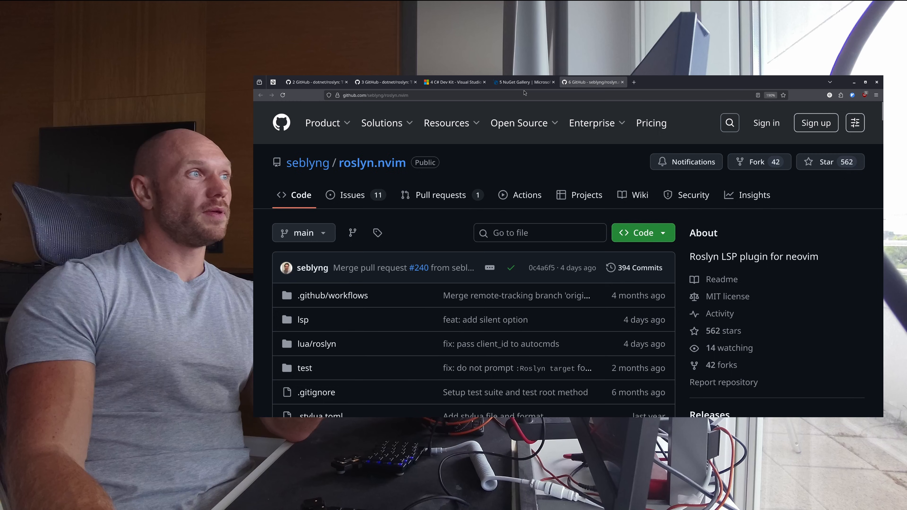
{"action": "left_click", "coordinate": [524, 82]}
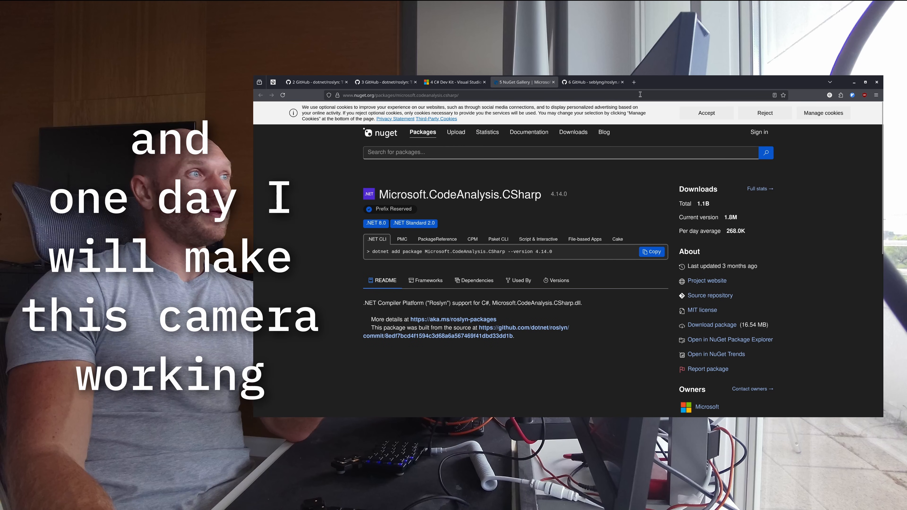
{"action": "left_click", "coordinate": [591, 82]}
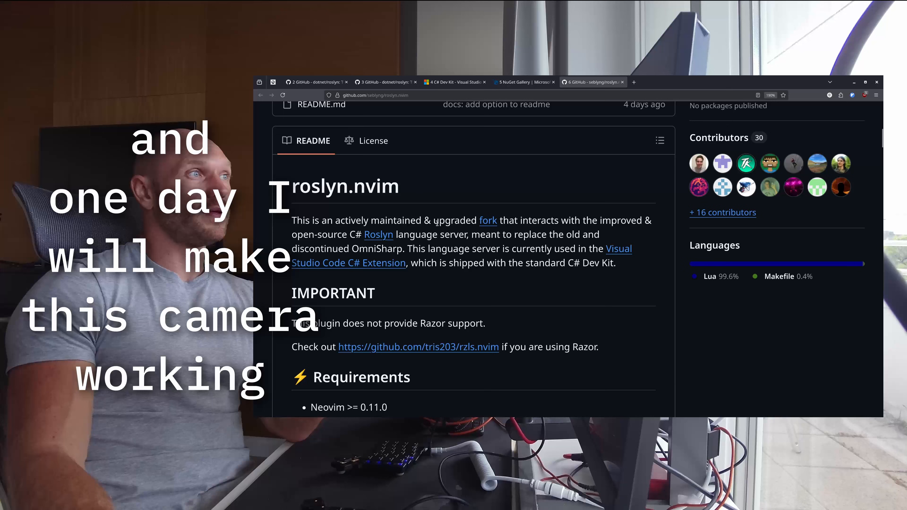
{"action": "scroll", "scroll_direction": "down", "scroll_amount": 3}
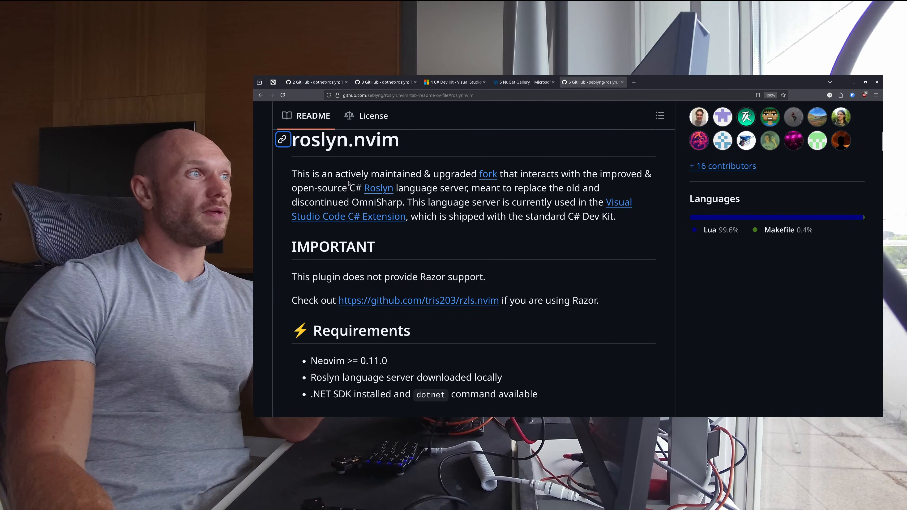
{"action": "mouse_move", "coordinate": [561, 224]}
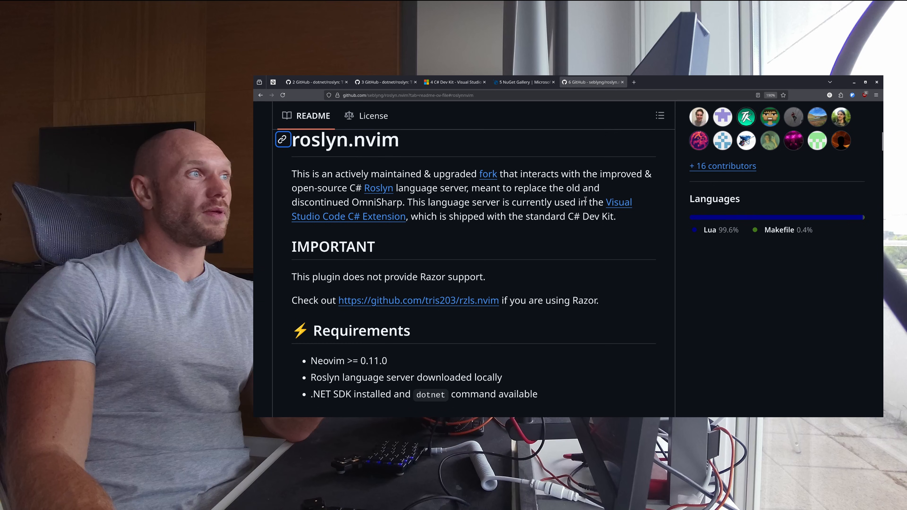
{"action": "mouse_move", "coordinate": [406, 218]}
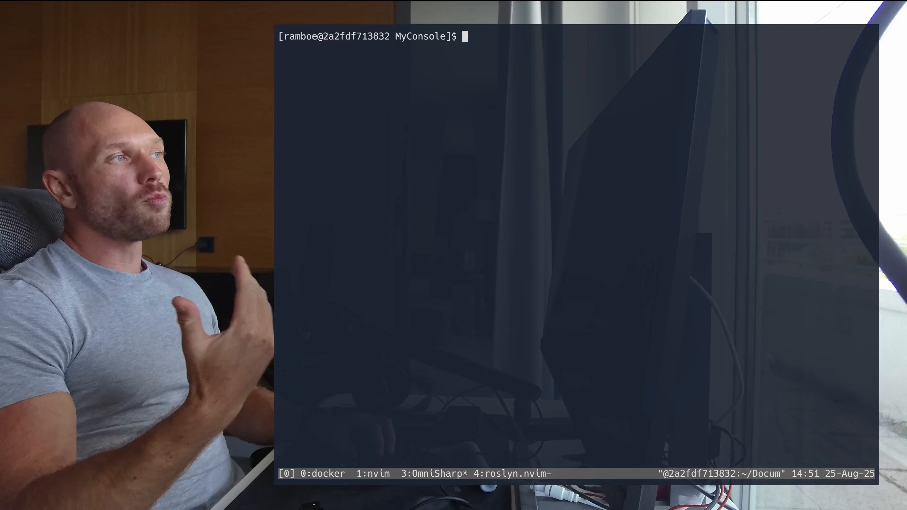
Select the roslyn.nvim tmux window with its fresh container shell prompt
{"action": "type", "text": "nv"}
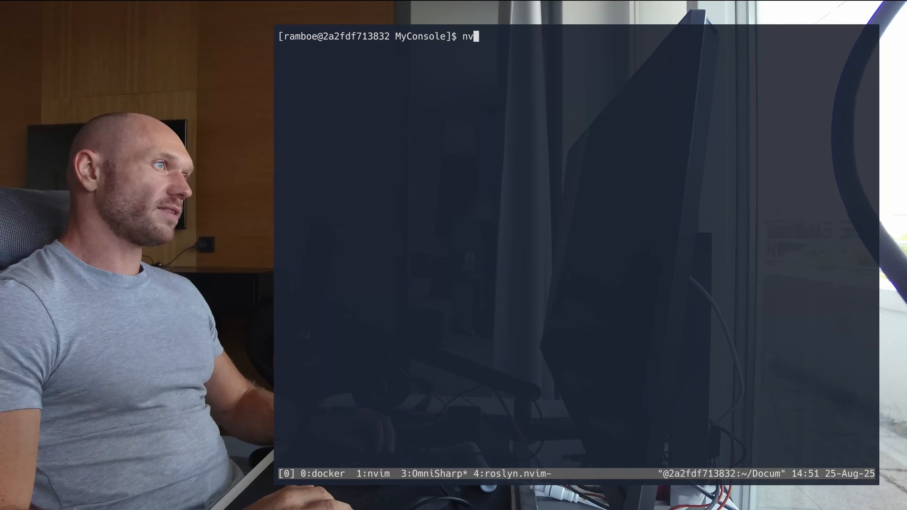
{"action": "key", "text": "Enter"}
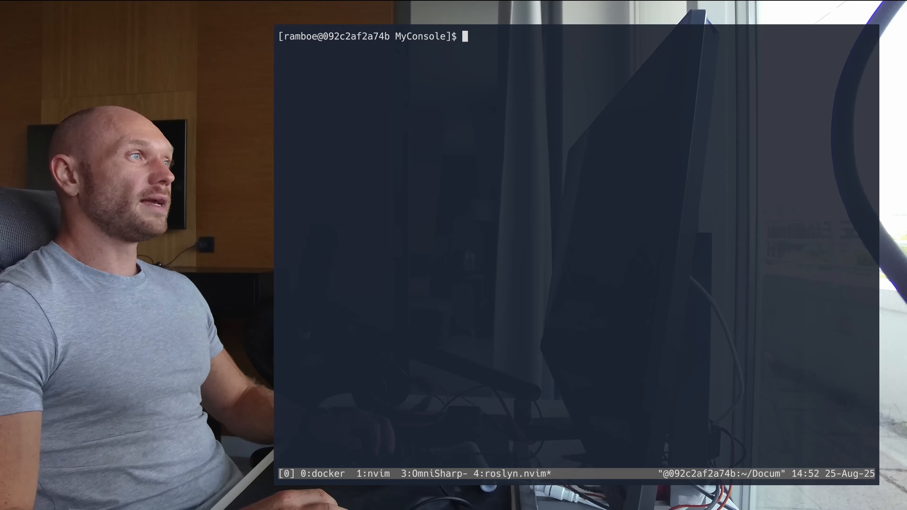
{"action": "type", "text": "nvim"}
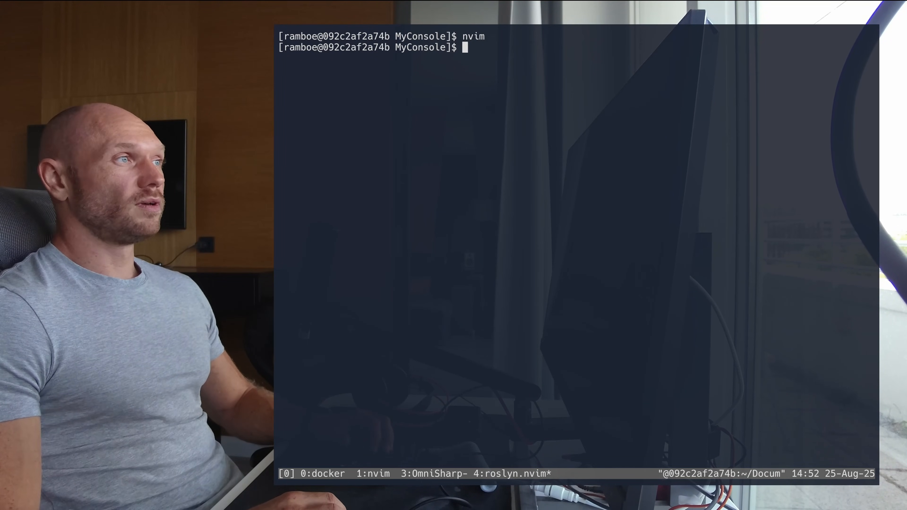
Move into the MyBlazor project, open Counter.razor in nvim and search for 'inc'
{"action": "type", "text": "cd ../"}
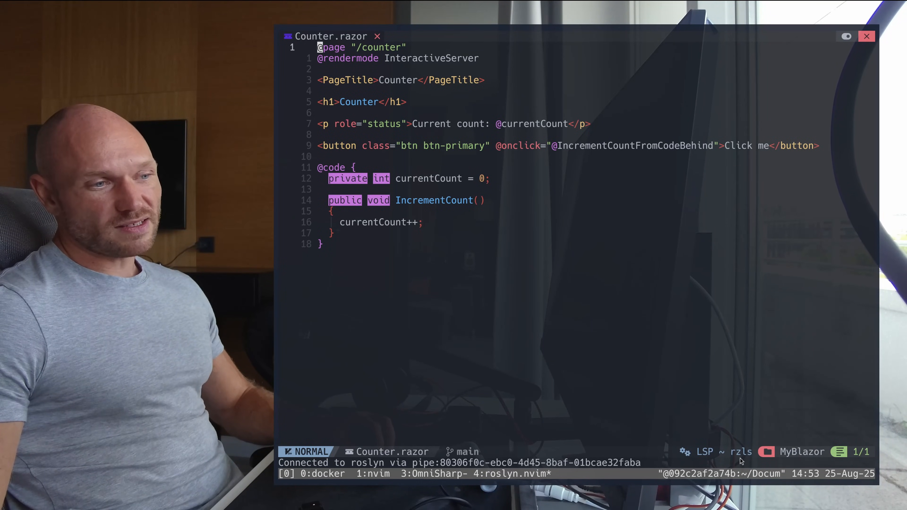
{"action": "mouse_move", "coordinate": [569, 395]}
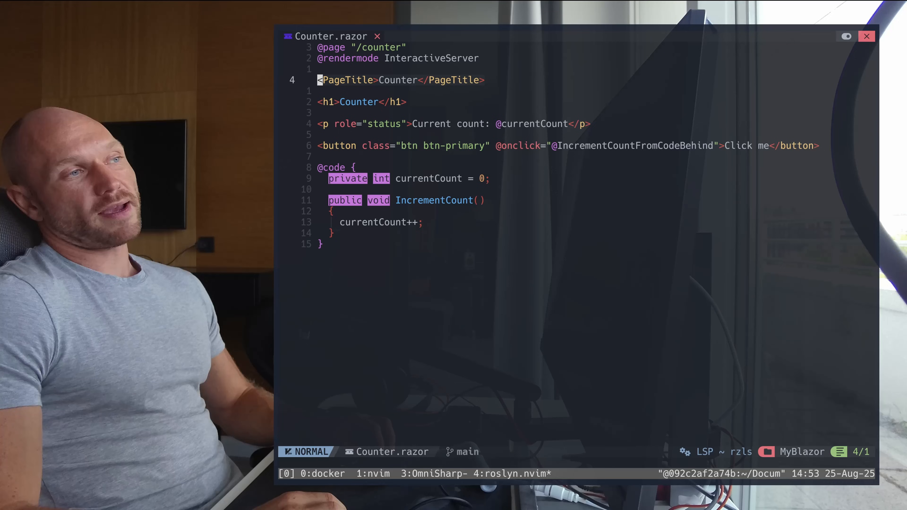
{"action": "type", "text": "/incr"}
{"action": "left_click", "coordinate": [569, 146]}
{"action": "type", "text": "d"}
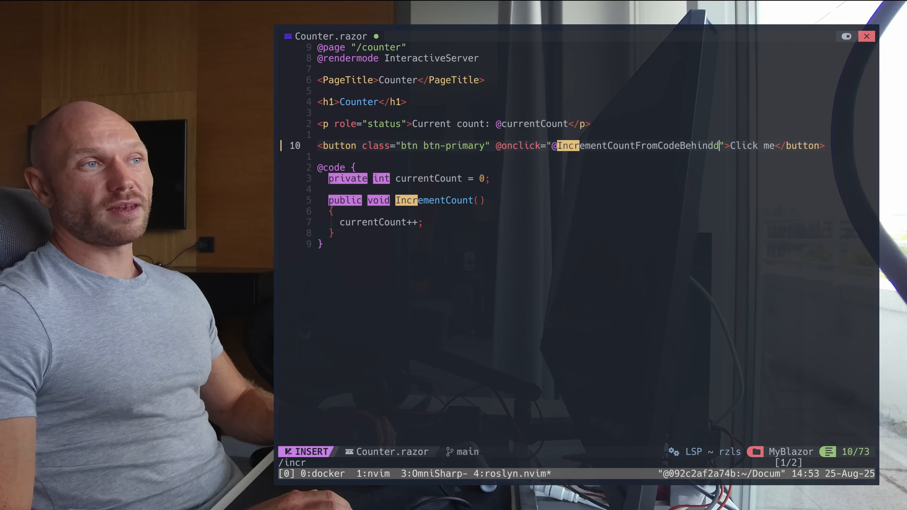
Undo the handler edit, jump to IncrementCountFromCodeBehind and delete the semicolon after currentCount = 0
{"action": "key", "text": "Escape"}
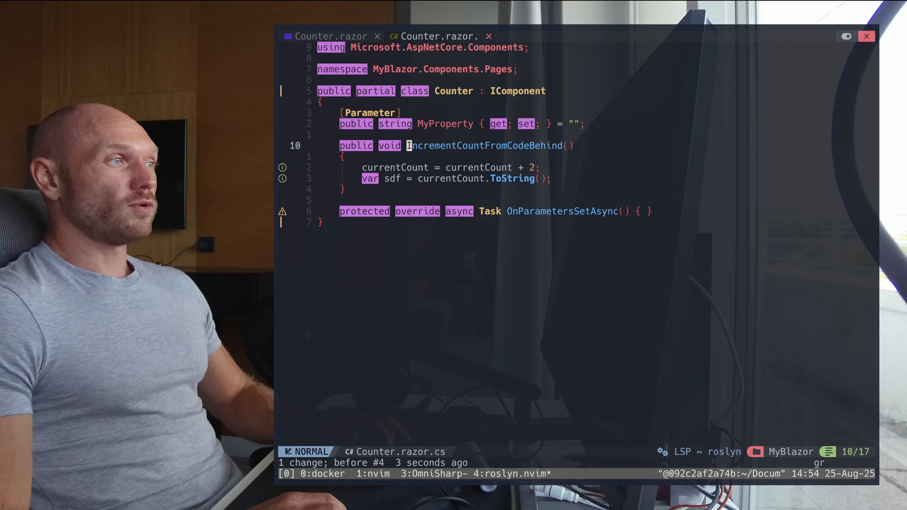
{"action": "key", "text": "gr"}
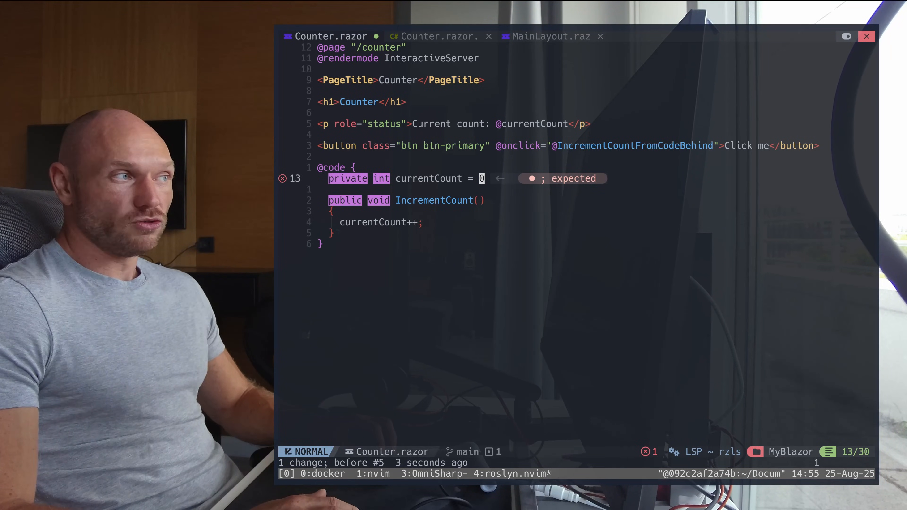
Reinsert the ';' after currentCount = 0 on line 13
{"action": "type", "text": "; set; } = \"\";"}
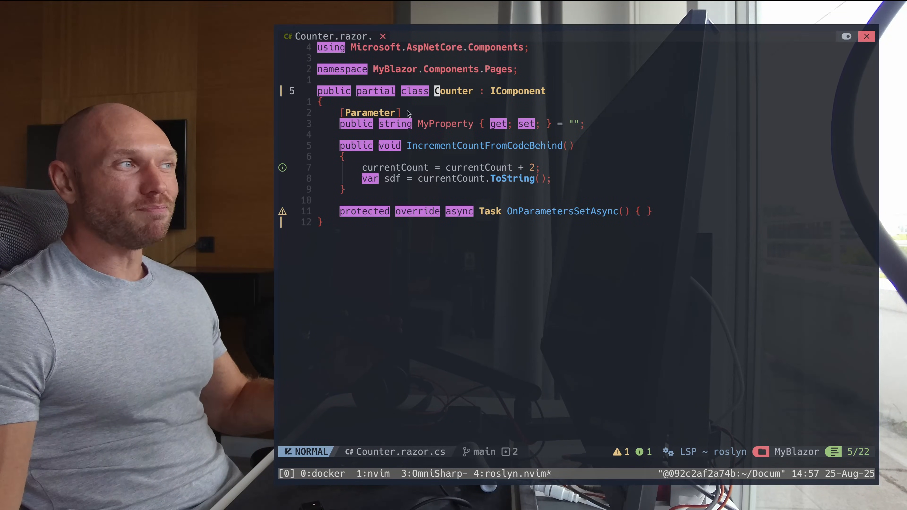
{"action": "mouse_move", "coordinate": [558, 94]}
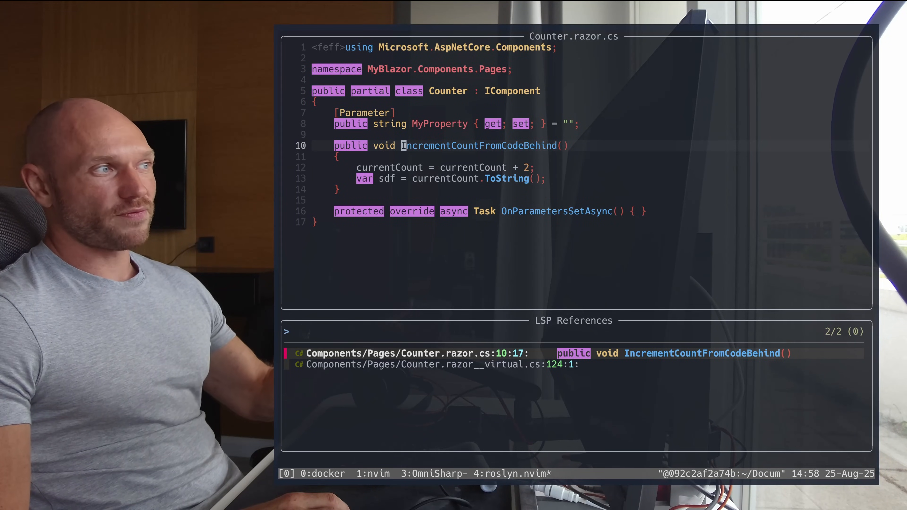
{"action": "left_click", "coordinate": [441, 365]}
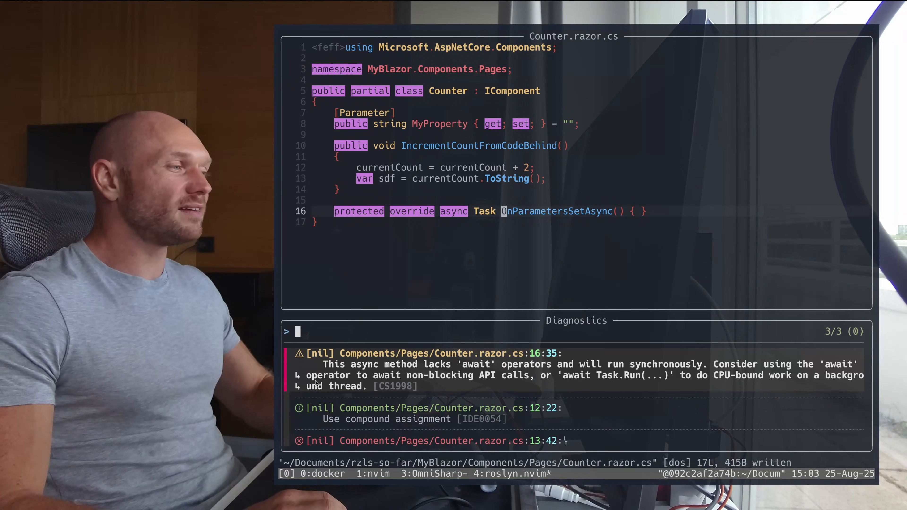
Filter the diagnostics picker with 'ero' then 'w' to isolate the CS1998 async warning
{"action": "type", "text": "ero"}
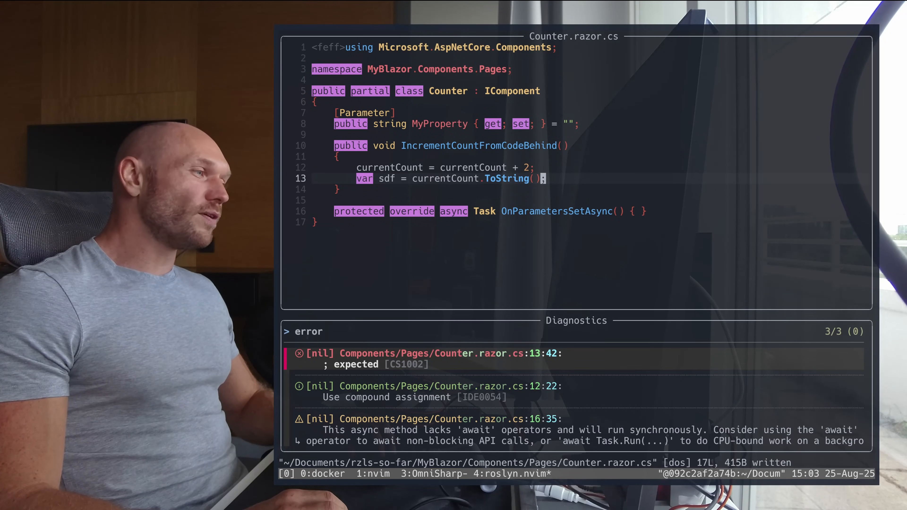
{"action": "type", "text": "w"}
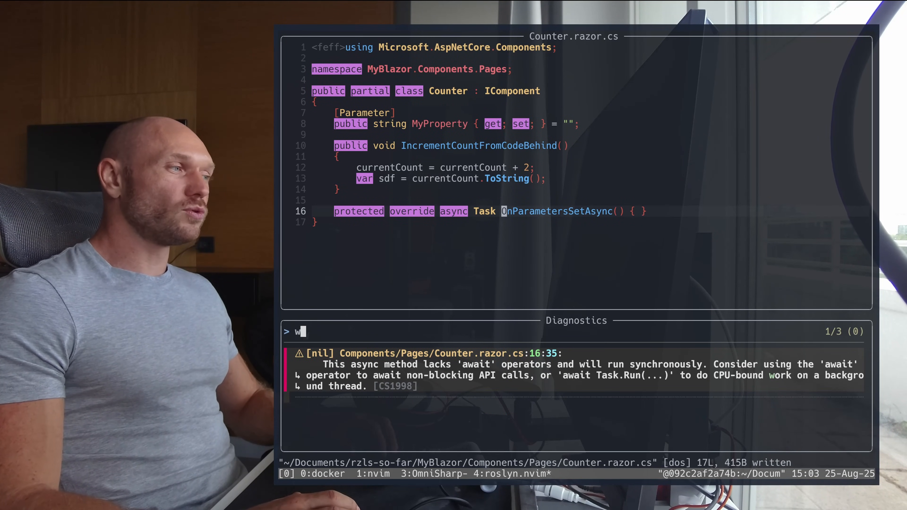